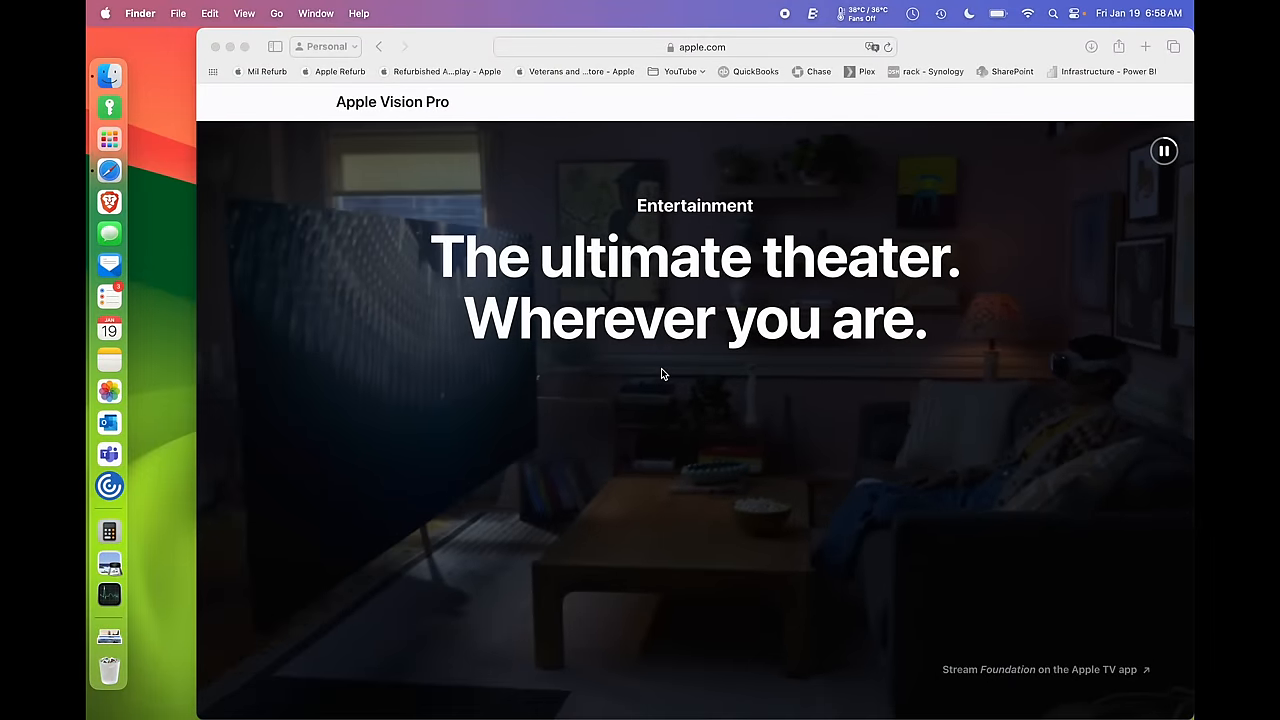
Step: Scroll the Apple Vision Pro page past the Entertainment video to 'Your memories come alive'
scroll(down, 3)
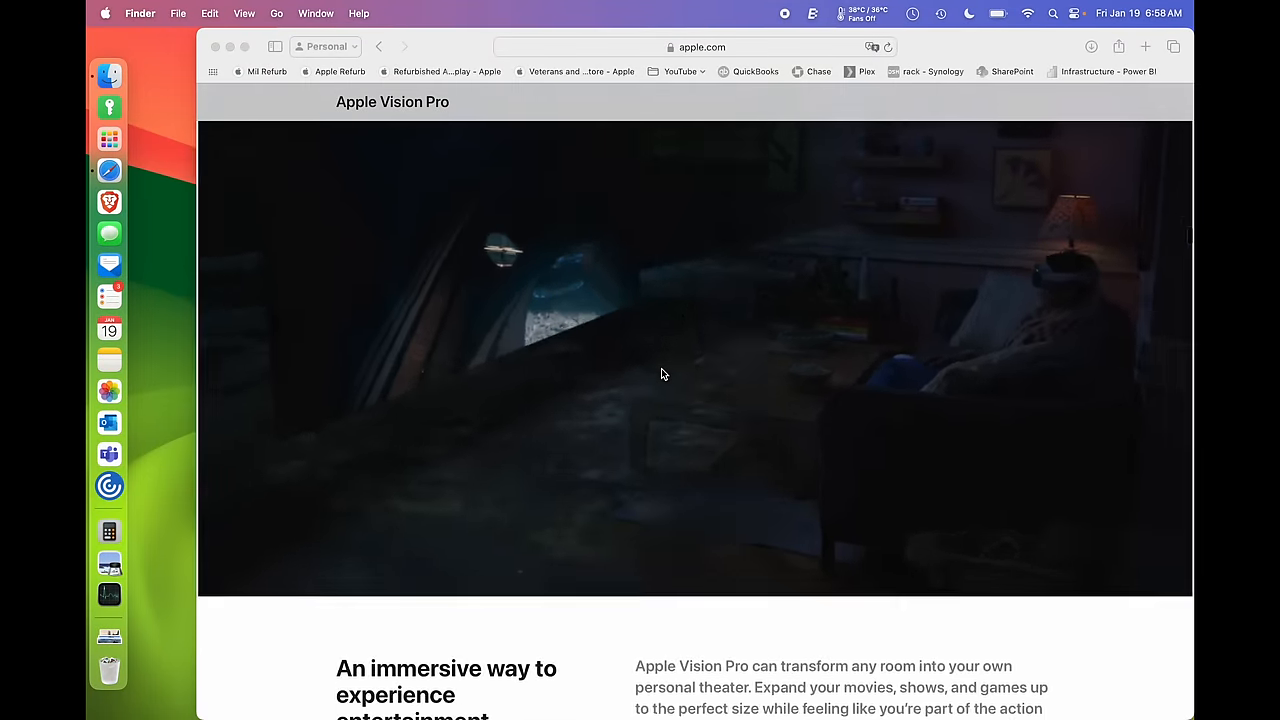
scroll(down, 3)
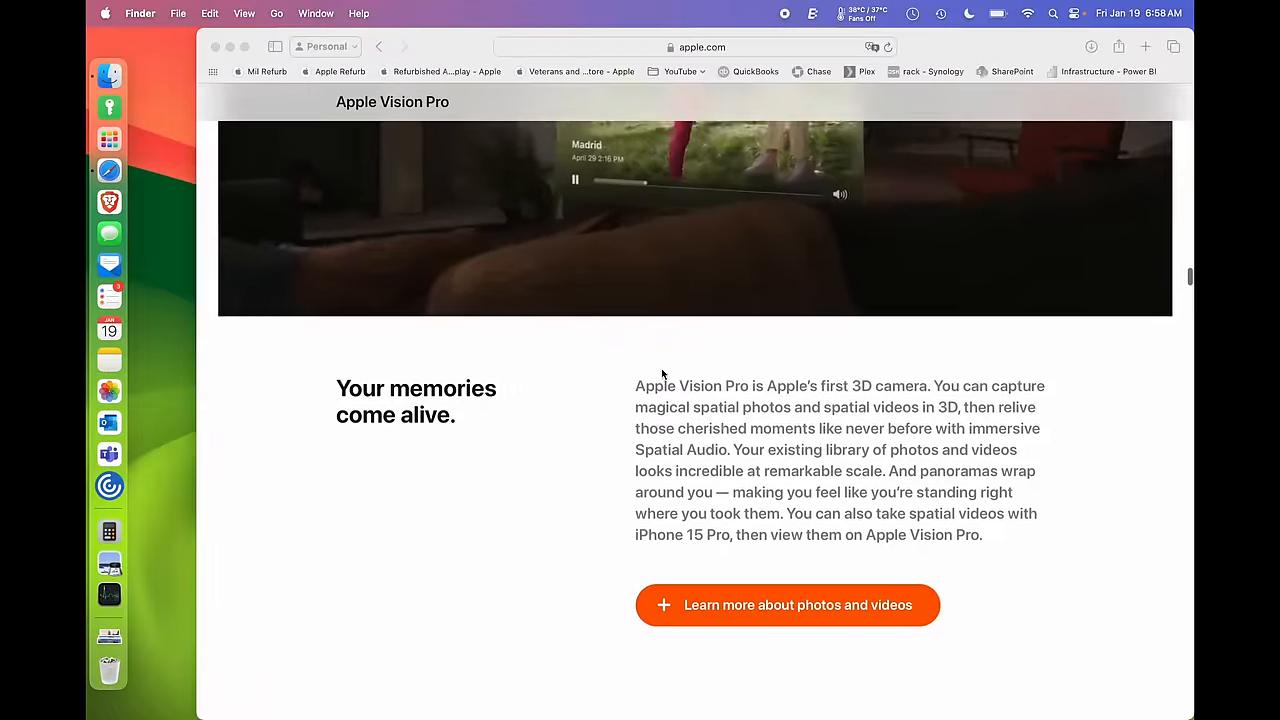
scroll(down, 3)
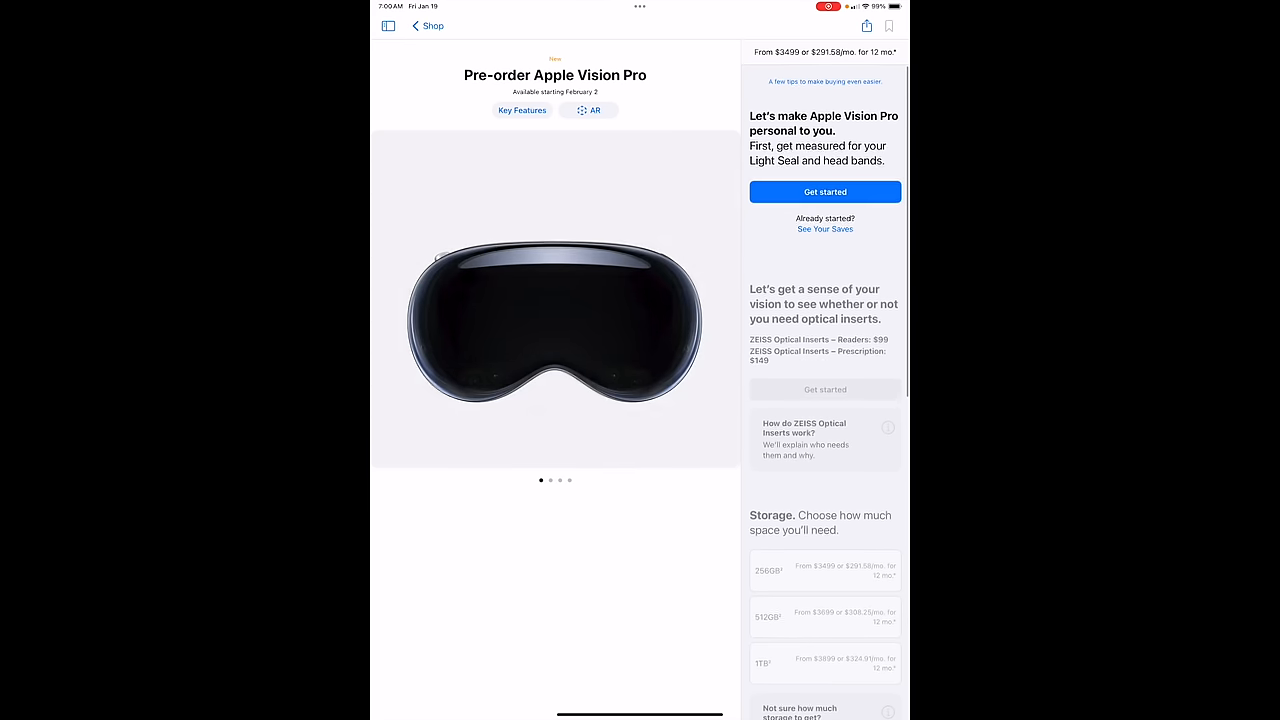
Step: Run the Light Seal fit measurement with camera access allowed, completing both face scans
click(824, 192)
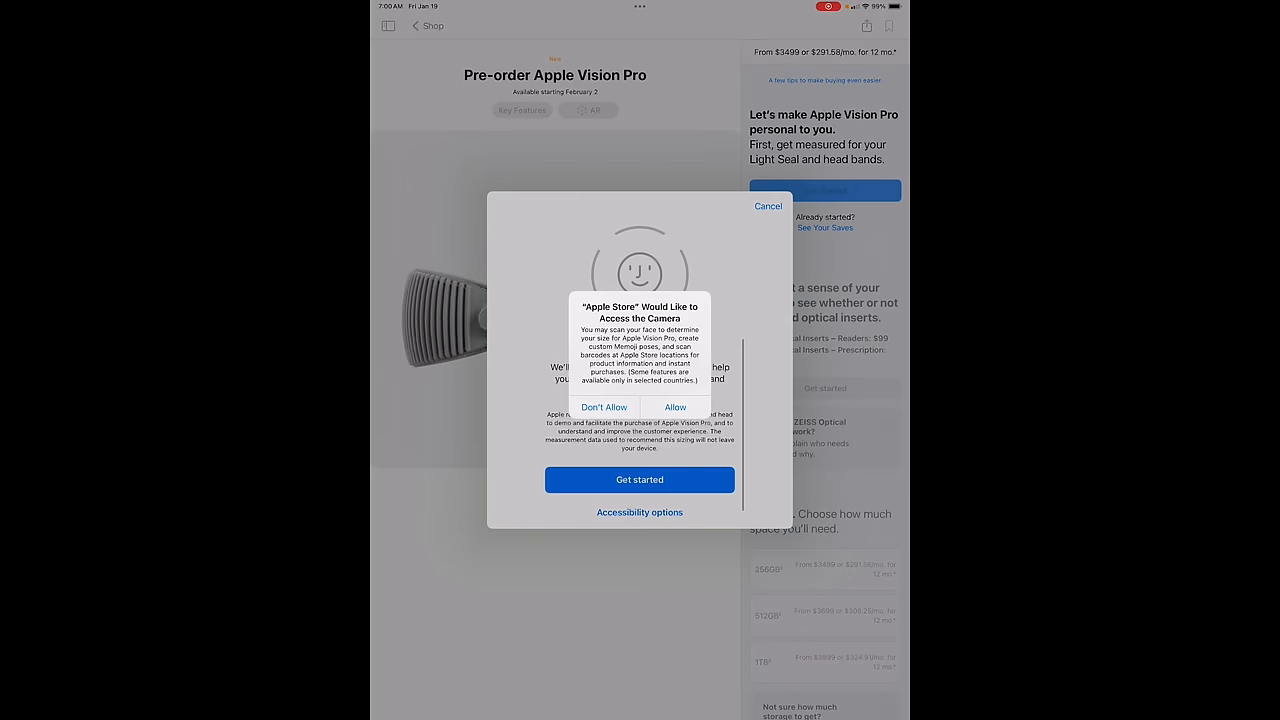
click(674, 406)
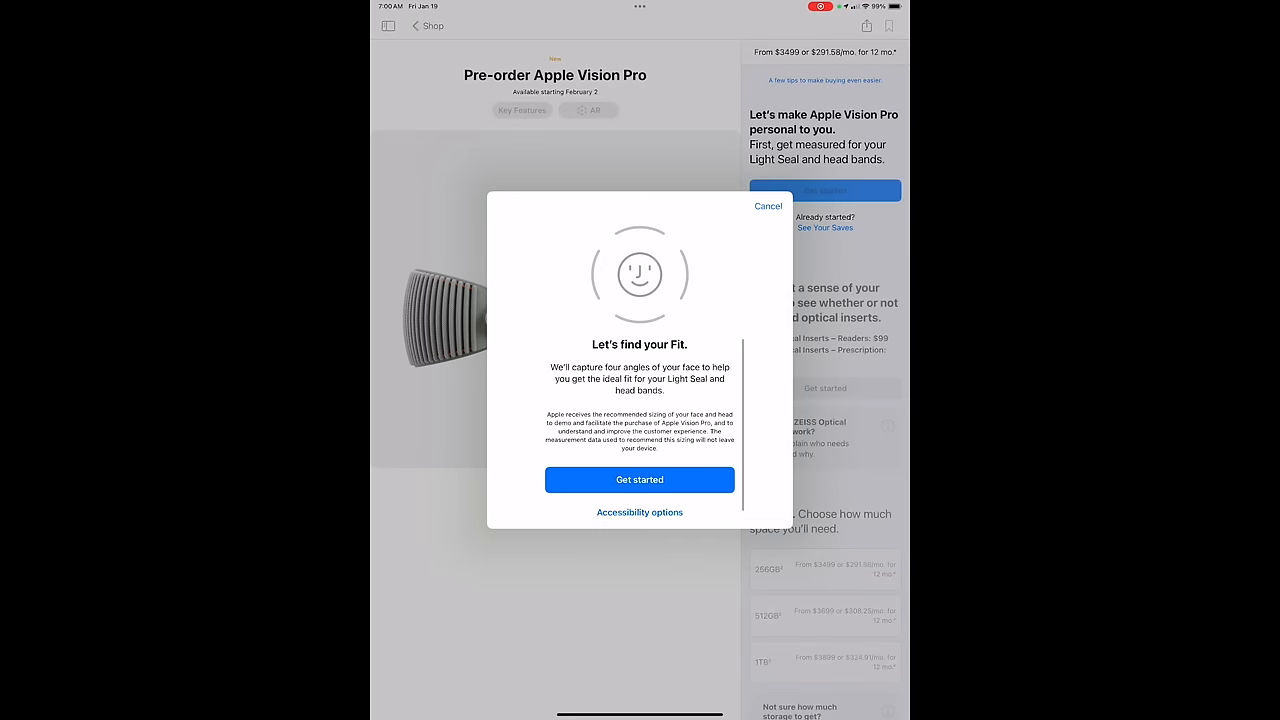
click(640, 480)
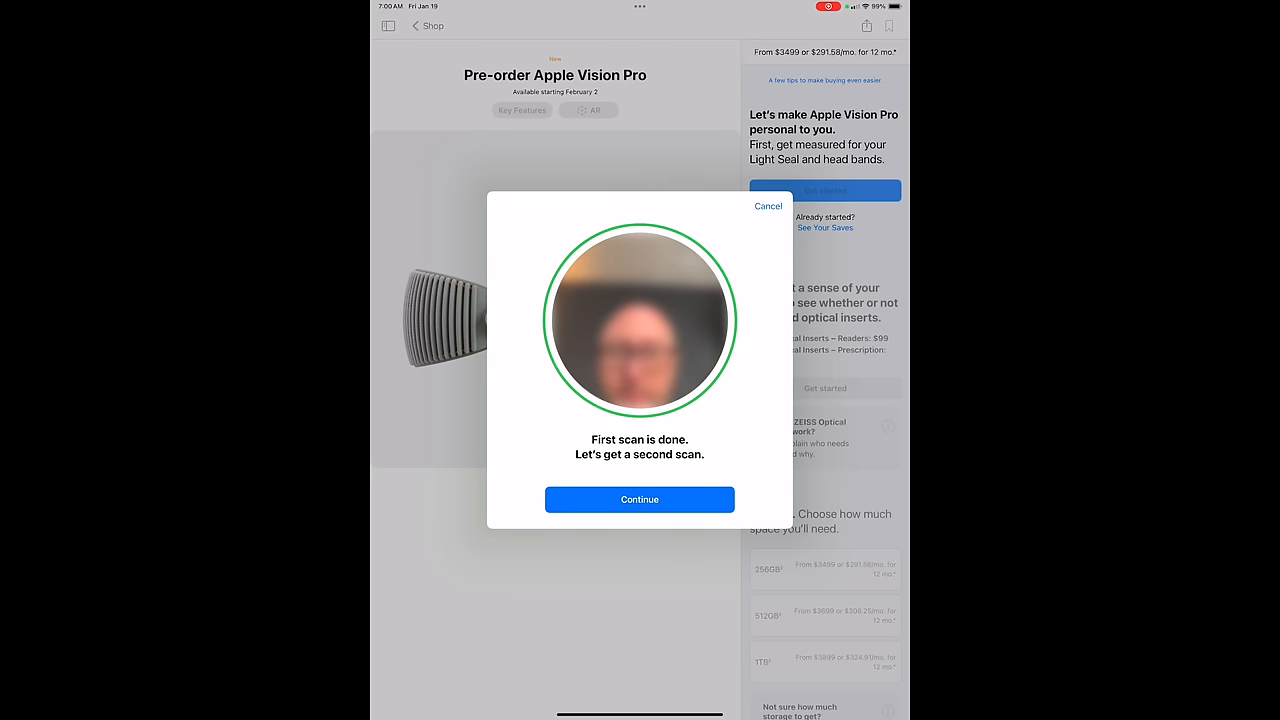
click(640, 500)
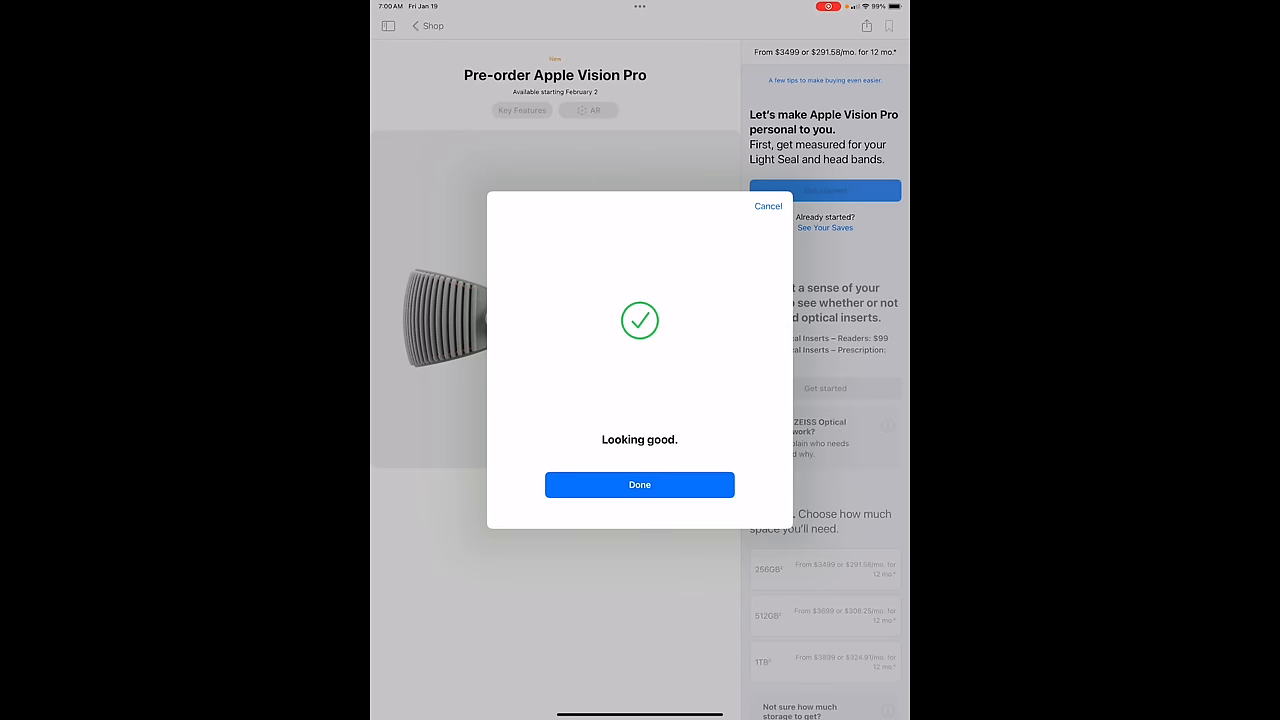
click(640, 484)
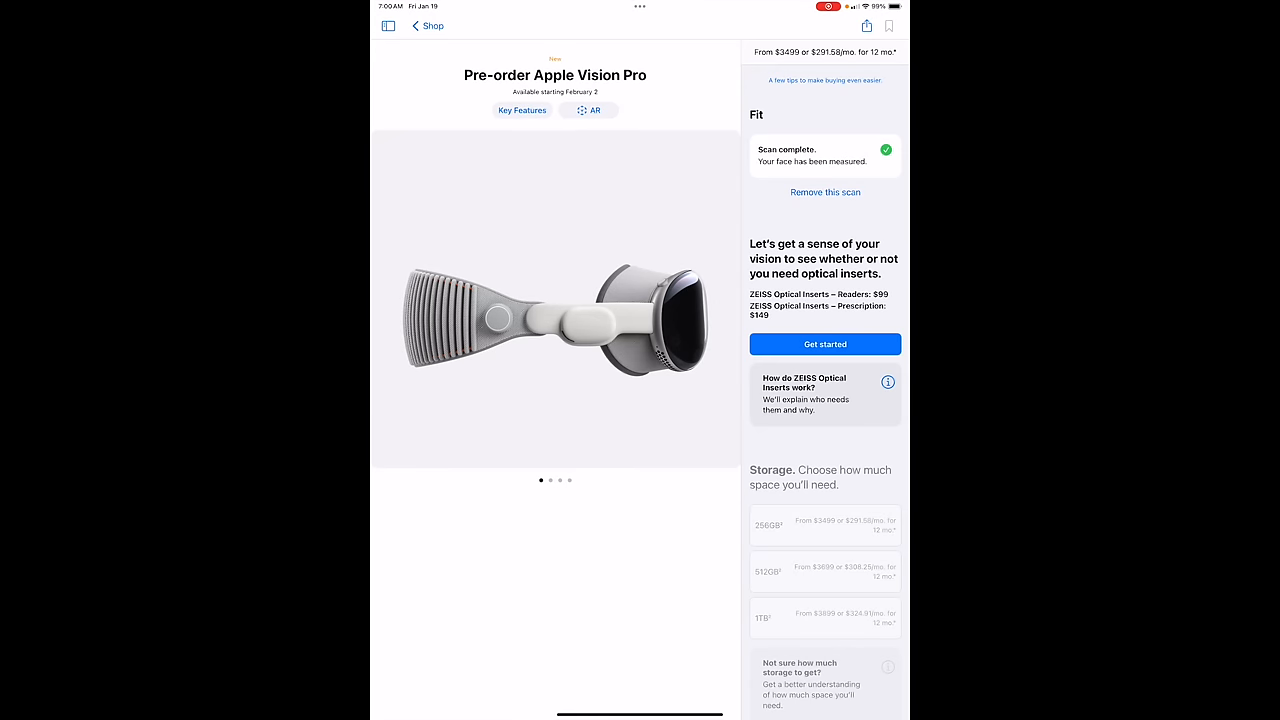
Step: Answer the vision questionnaire: glasses worn, contacts question, and prescription usage
click(824, 344)
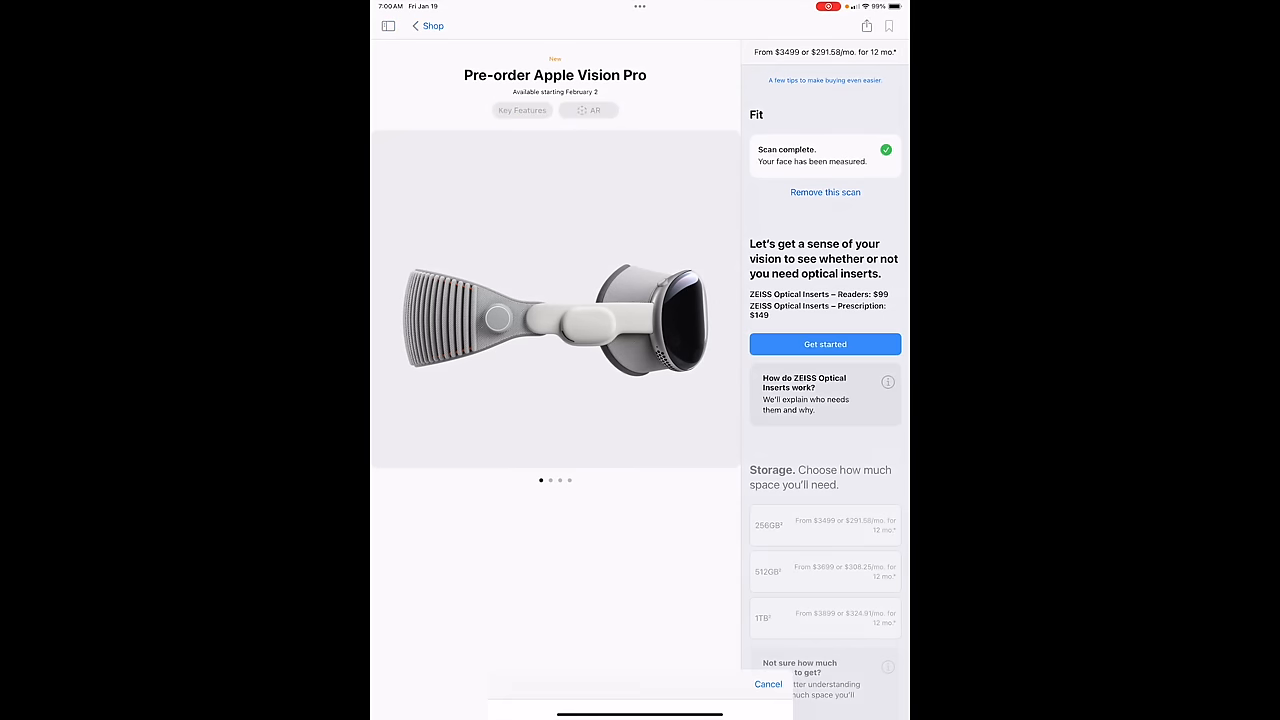
click(824, 344)
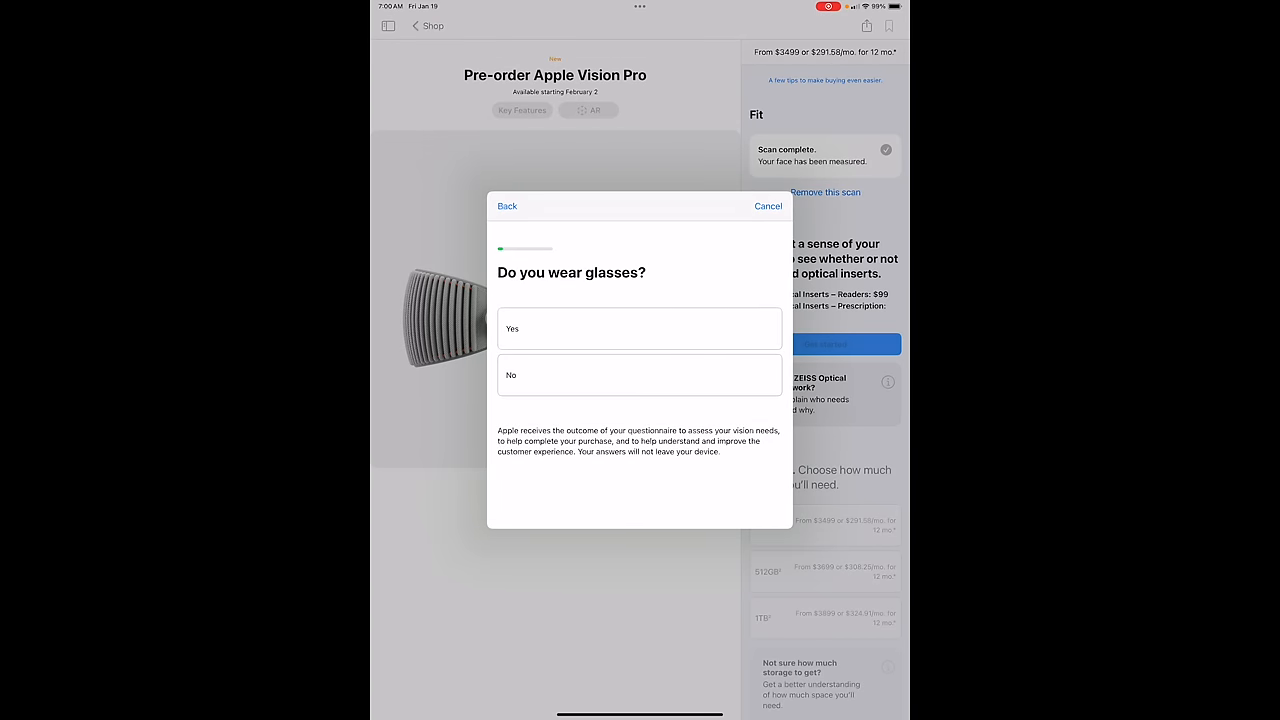
click(640, 376)
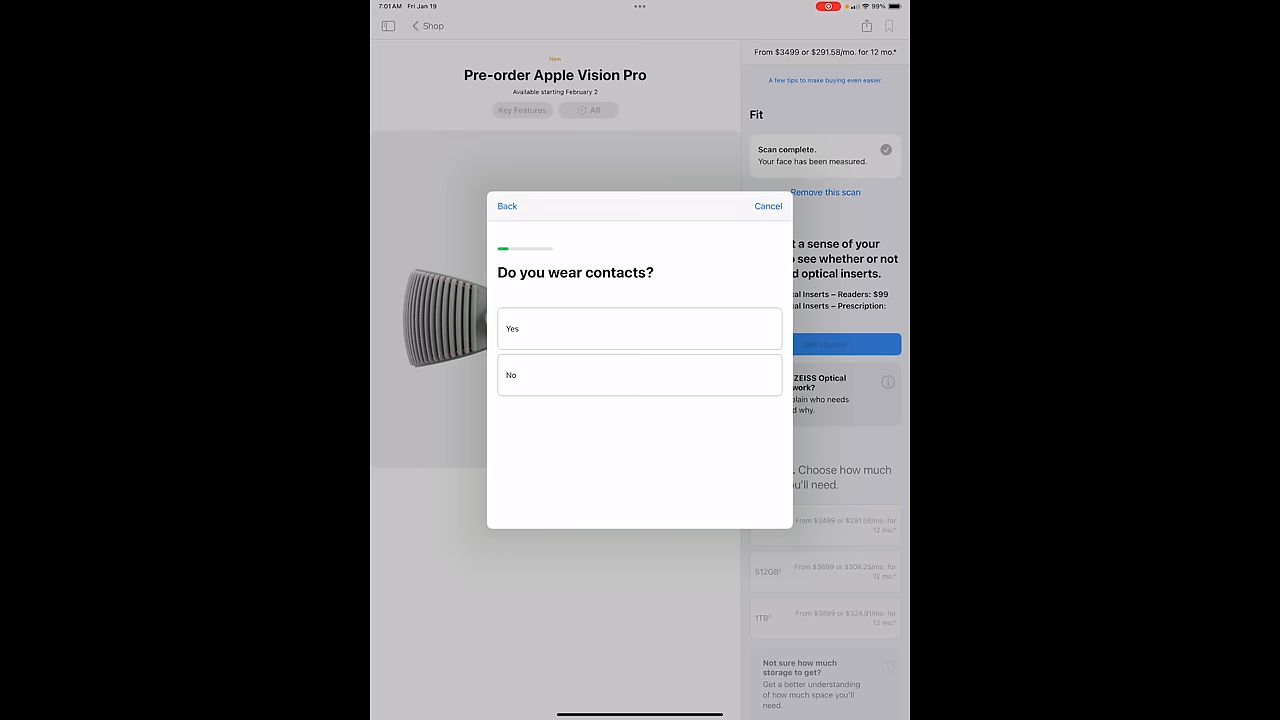
click(640, 328)
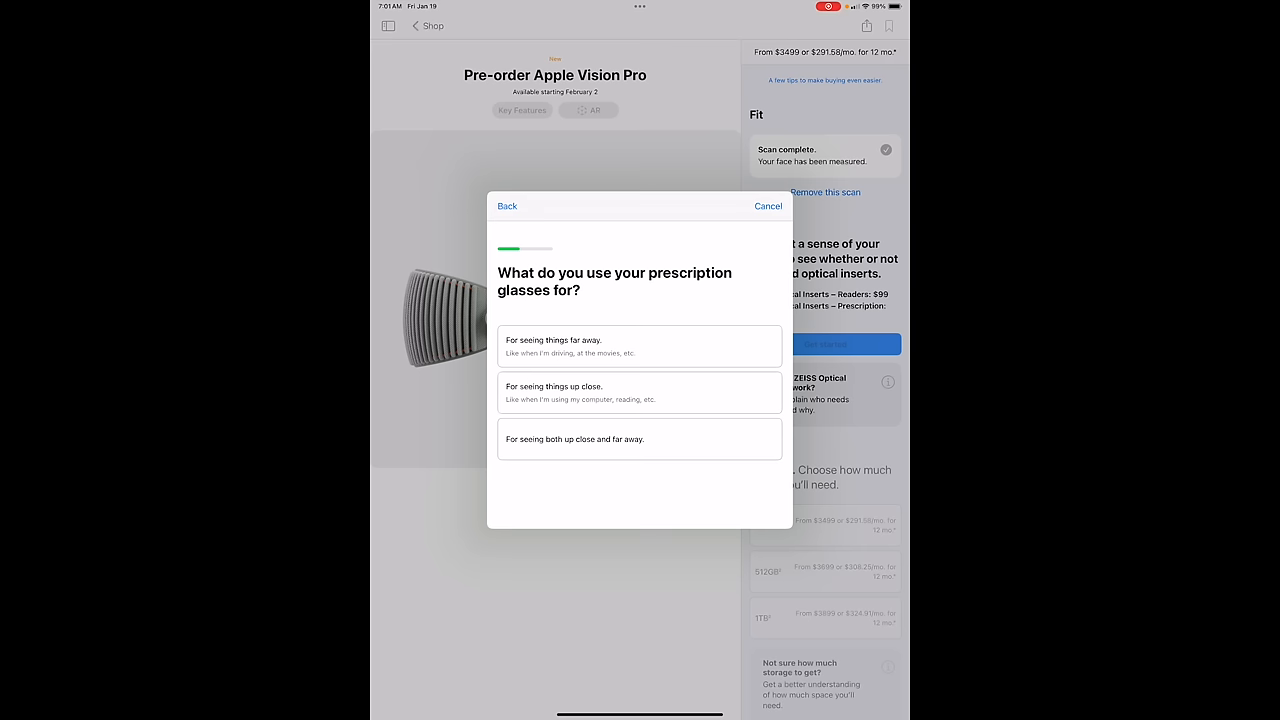
click(640, 392)
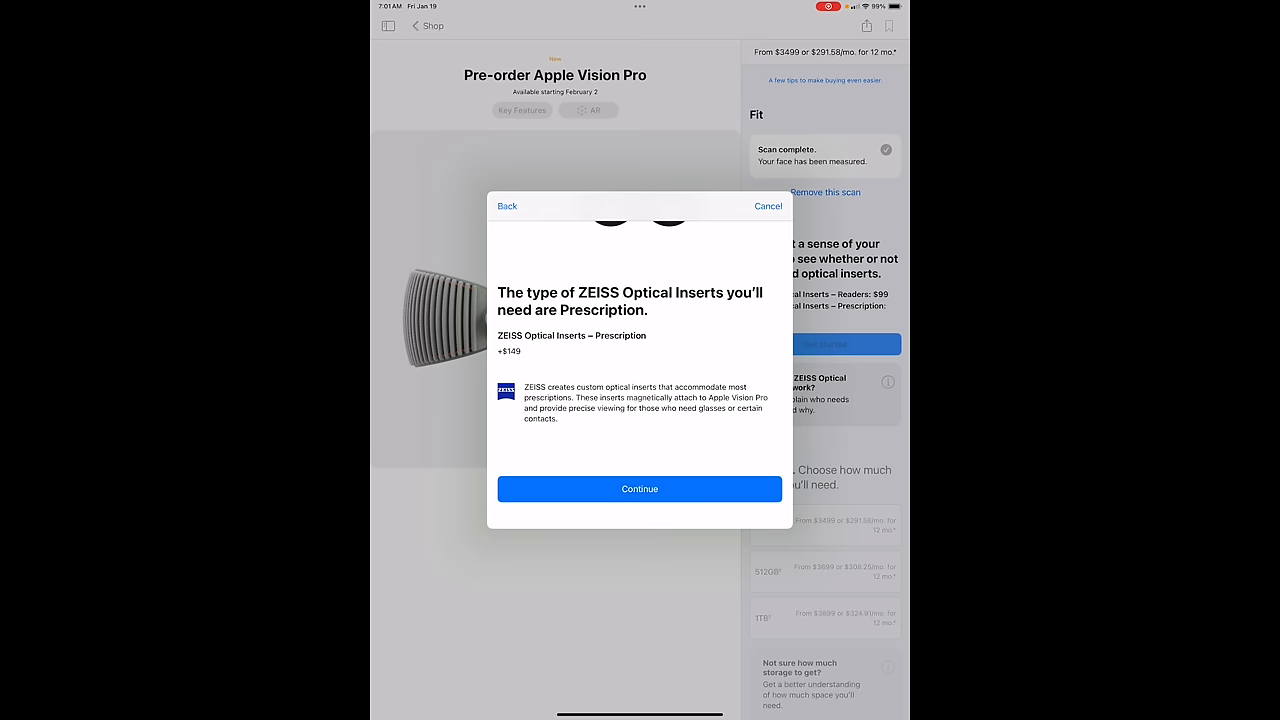
Step: Accept the recommendation and add ZEISS Optical Inserts – Prescription ($149) to the order
click(640, 488)
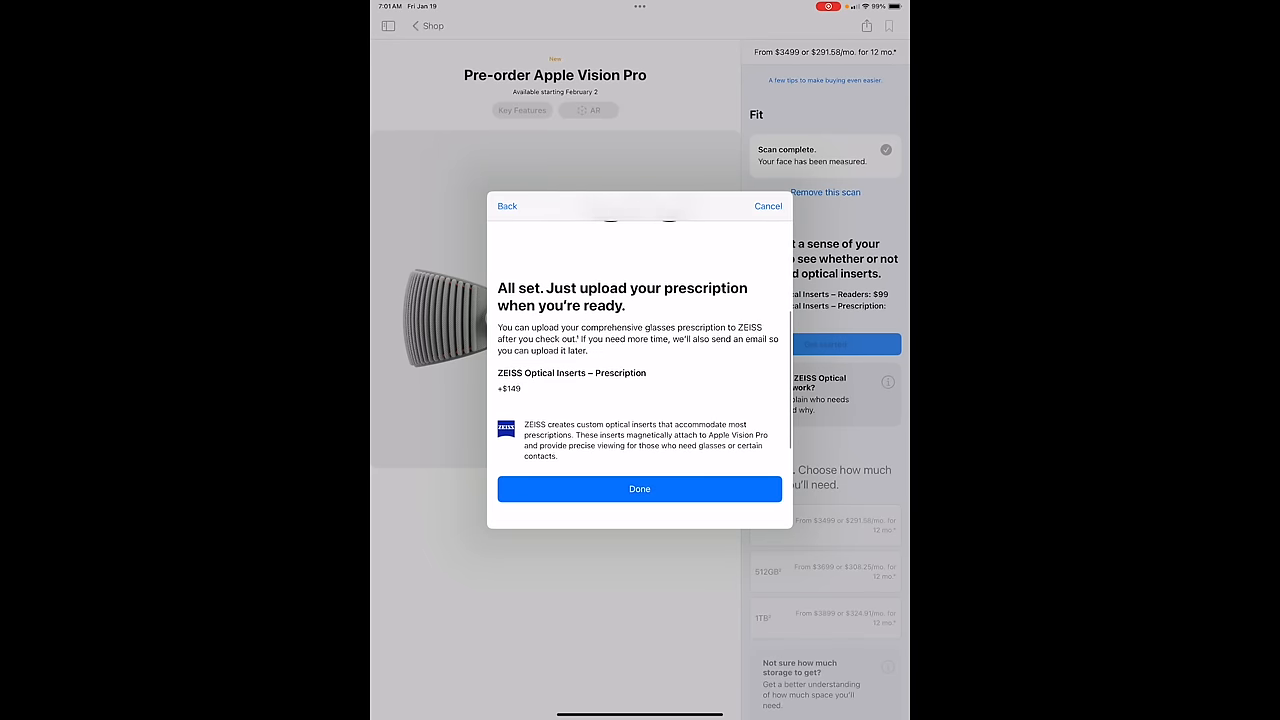
click(638, 488)
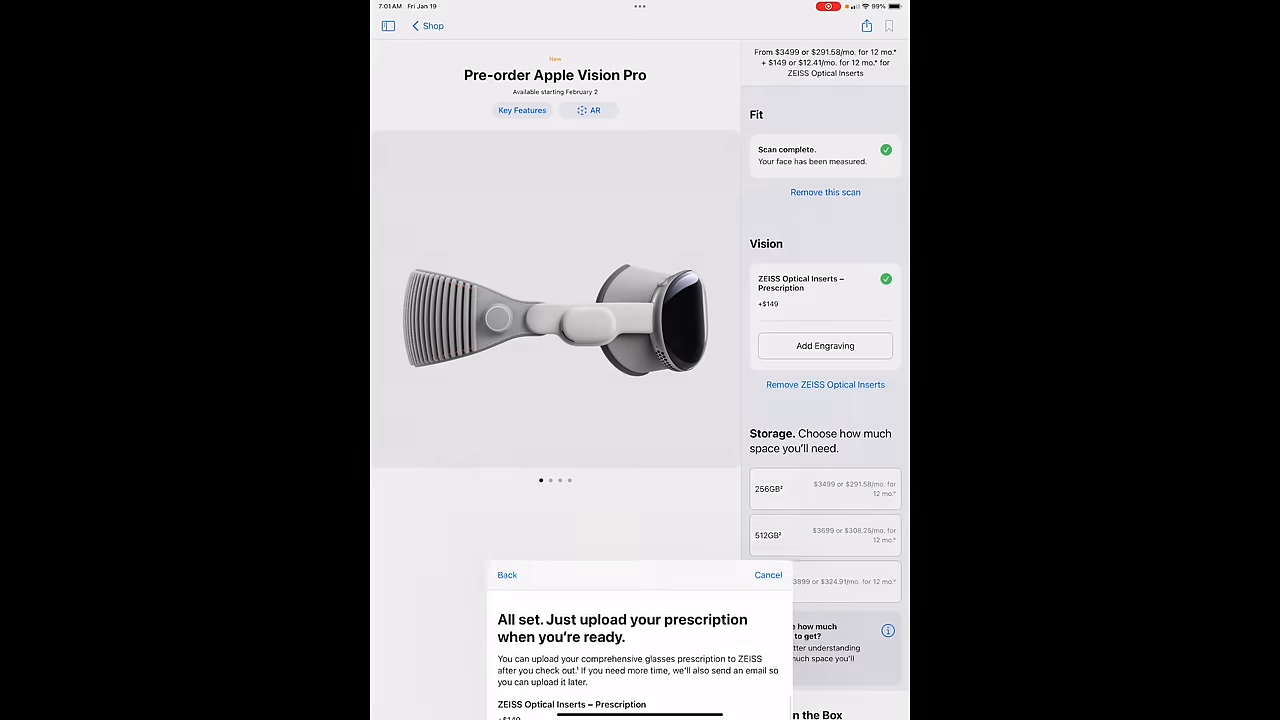